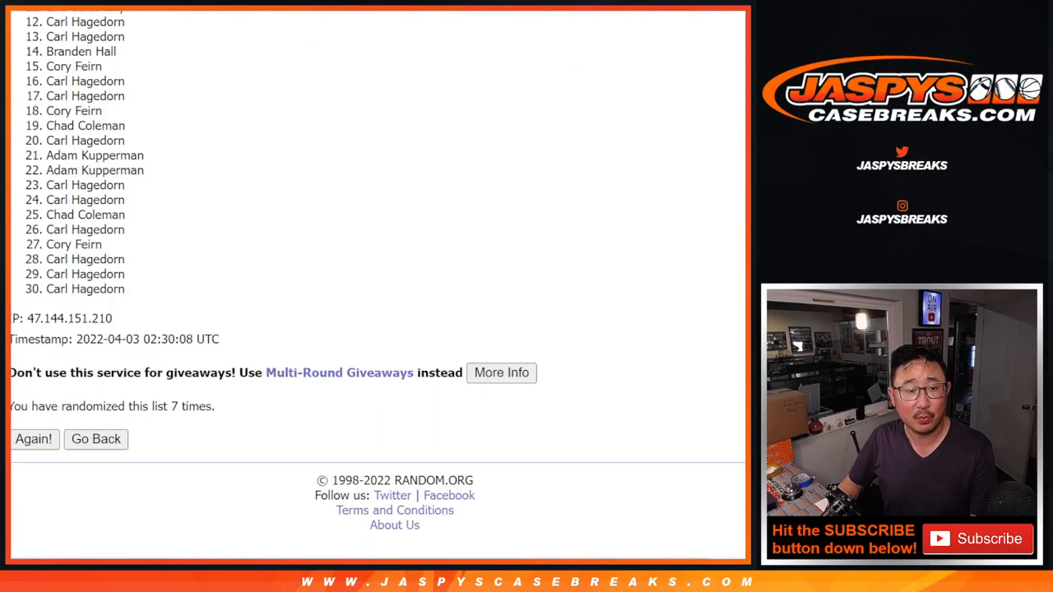
- Reshuffle the 30-name list once more and scroll down through the new order
left_click(33, 439)
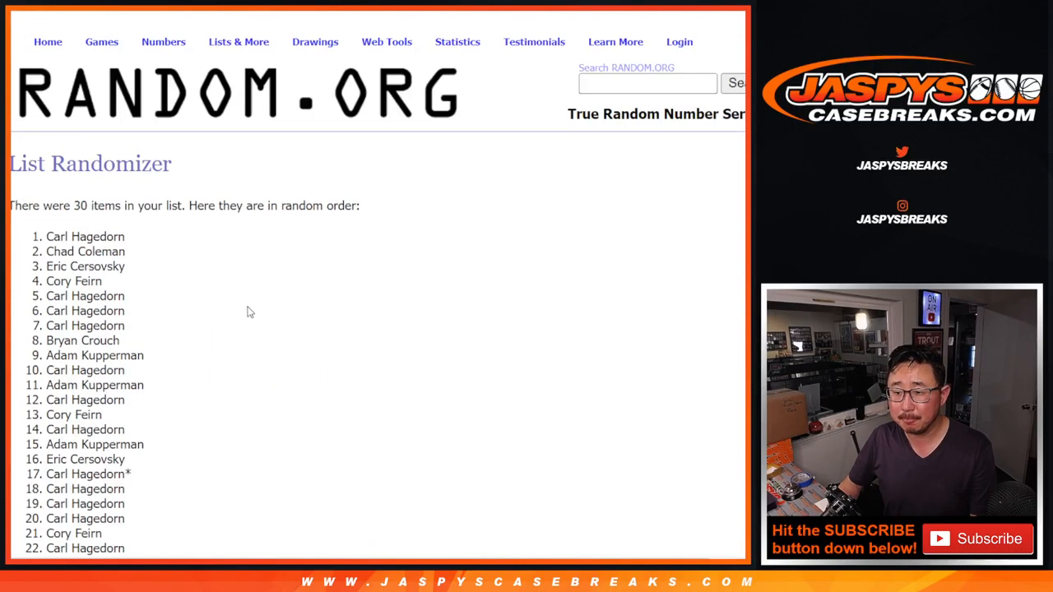
scroll("down", 3)
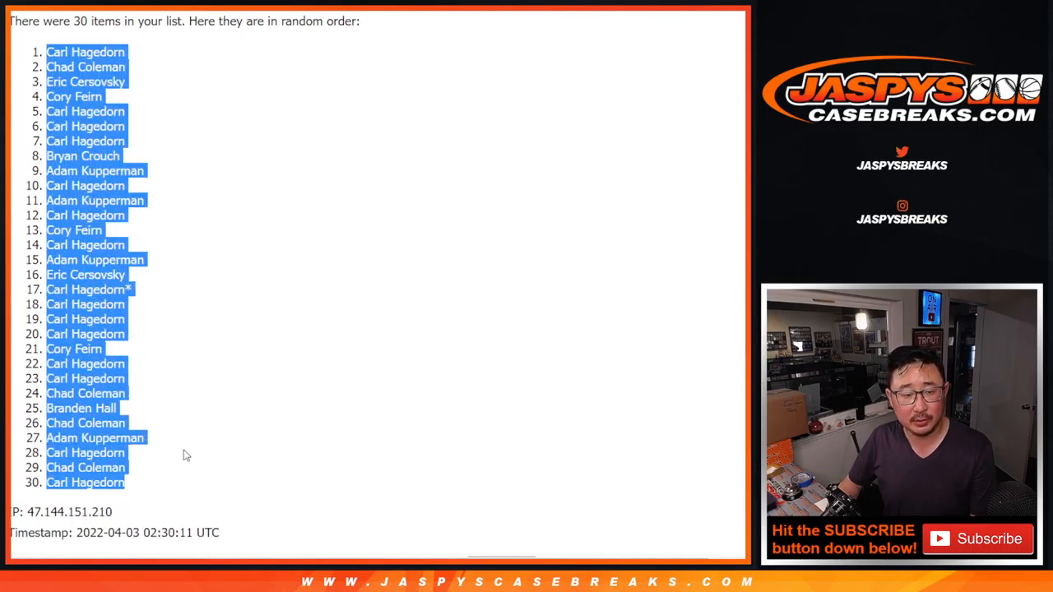
scroll("down", 3)
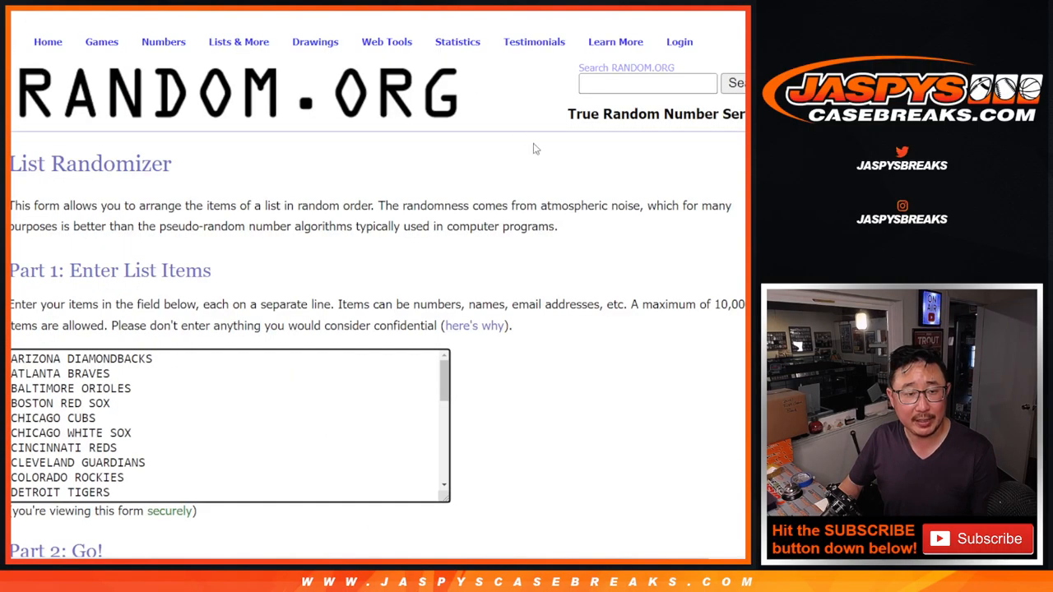
- Reshuffle the 30 MLB teams again and scroll through the resulting team order
scroll("down", 3)
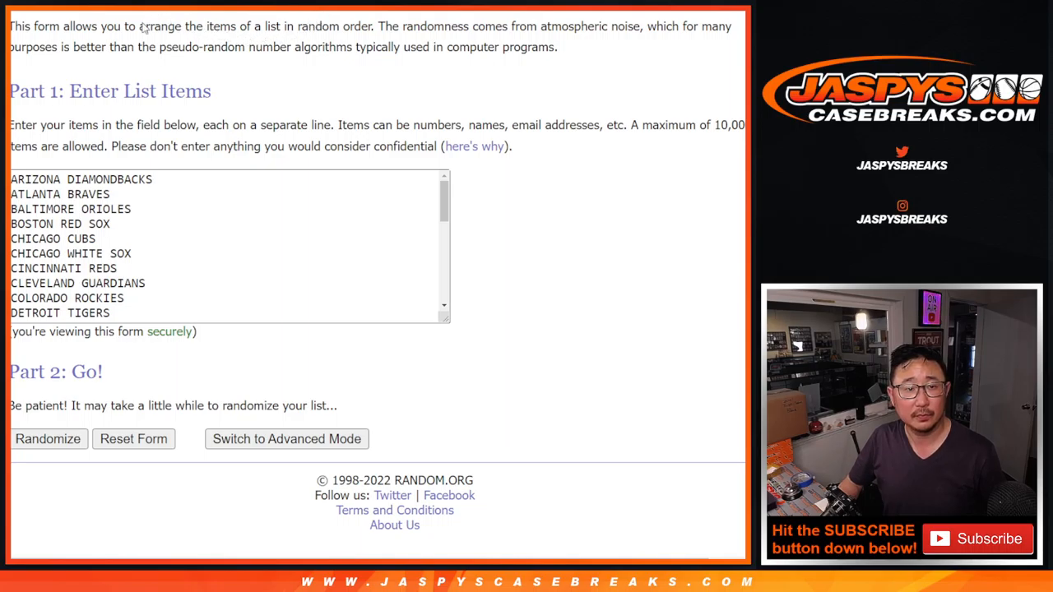
mouse_move(455, 406)
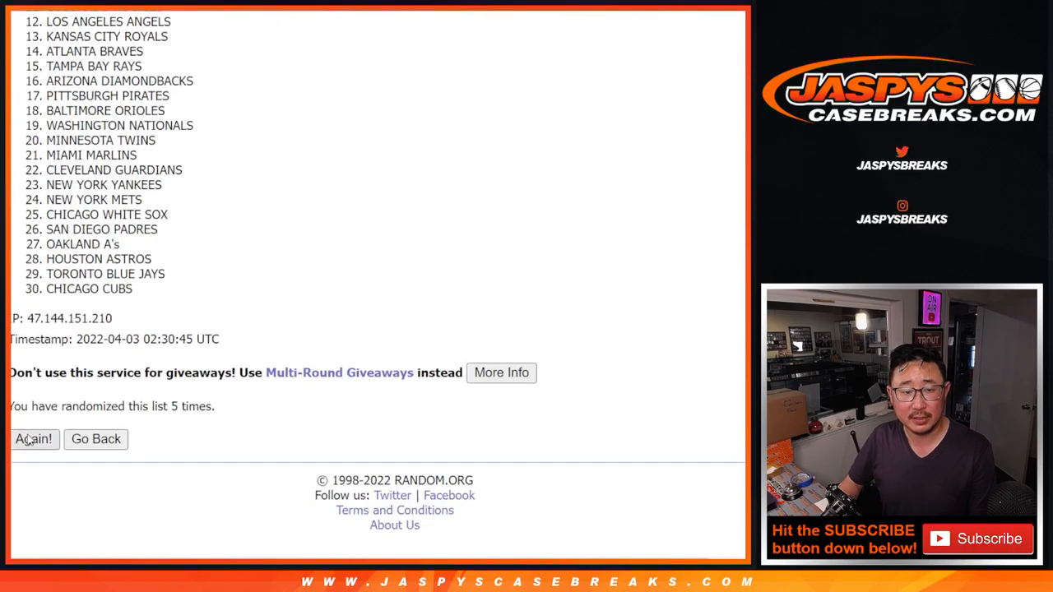
left_click(34, 439)
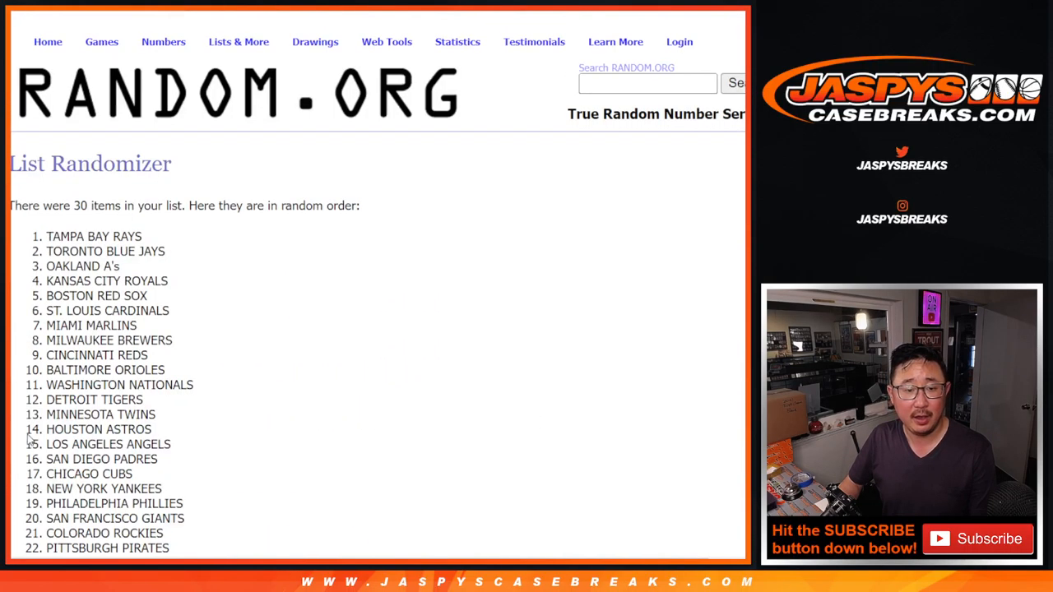
scroll("down", 3)
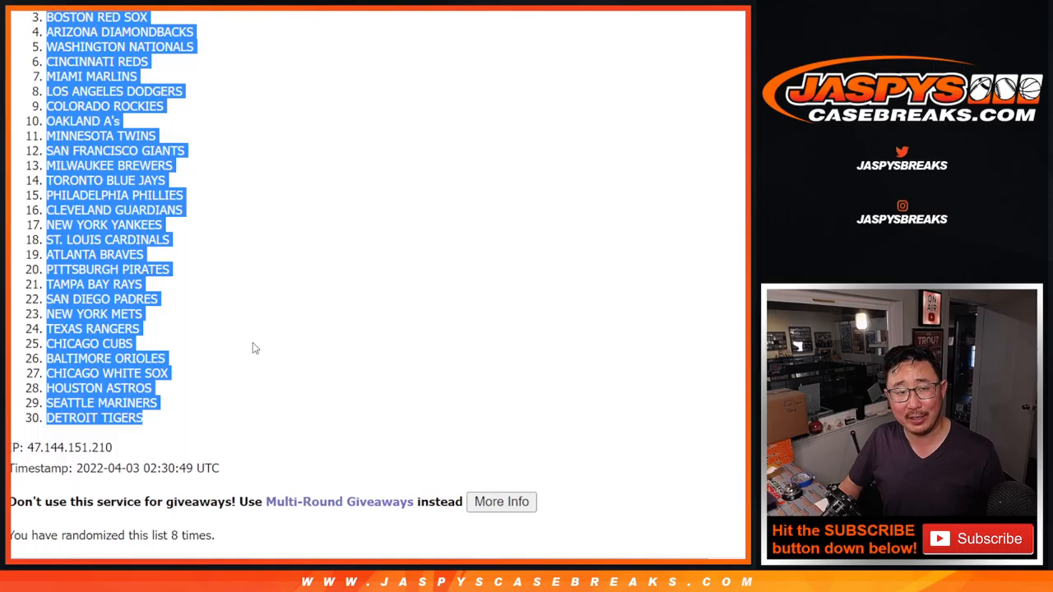
scroll("up", 3)
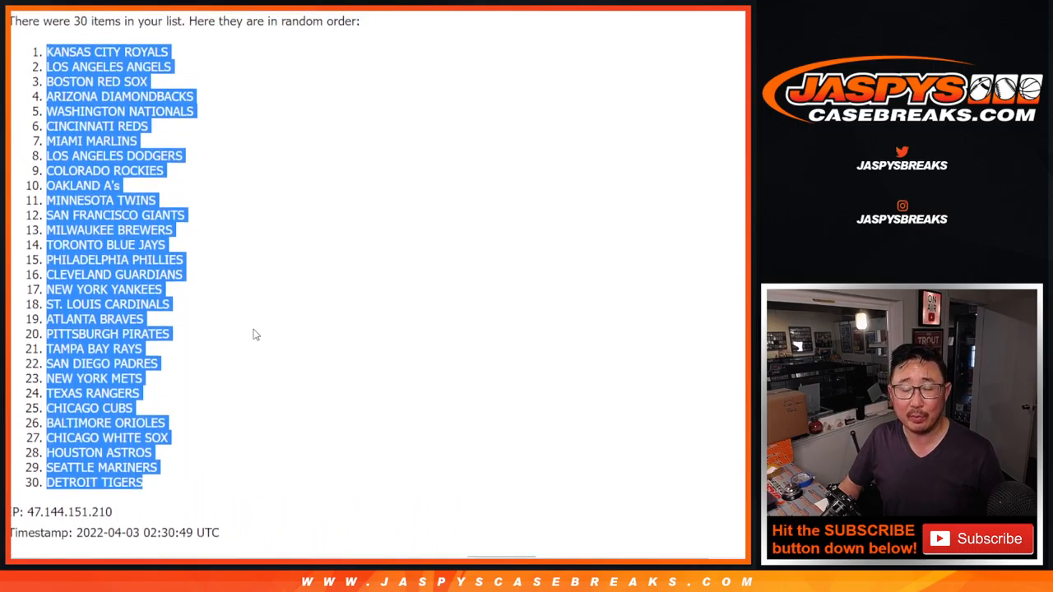
scroll("down", 3)
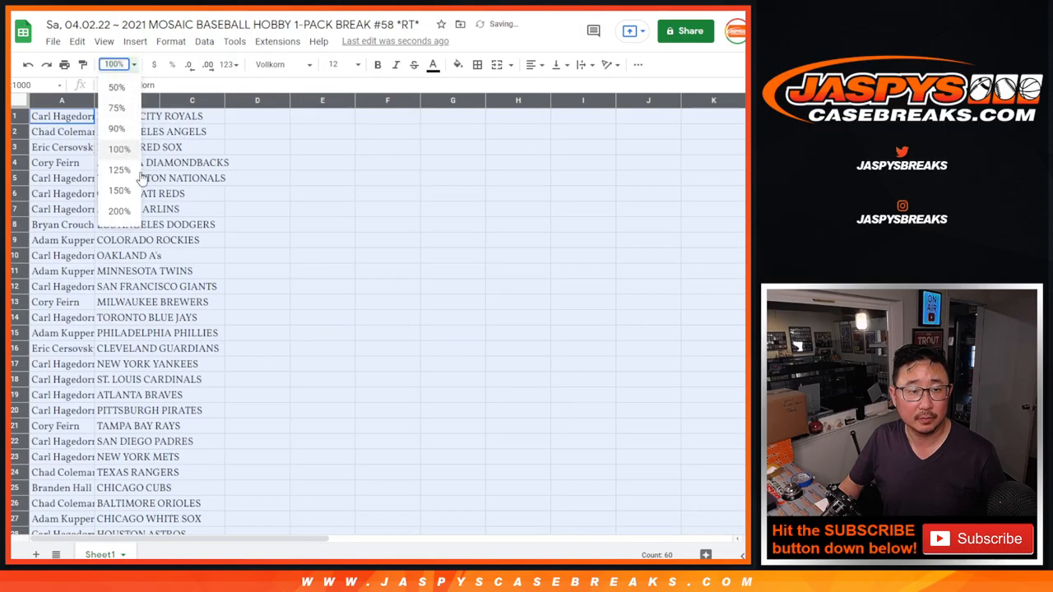
- Zoom the sheet to 150% to review the pairs, then sort column B A to Z
left_click(119, 190)
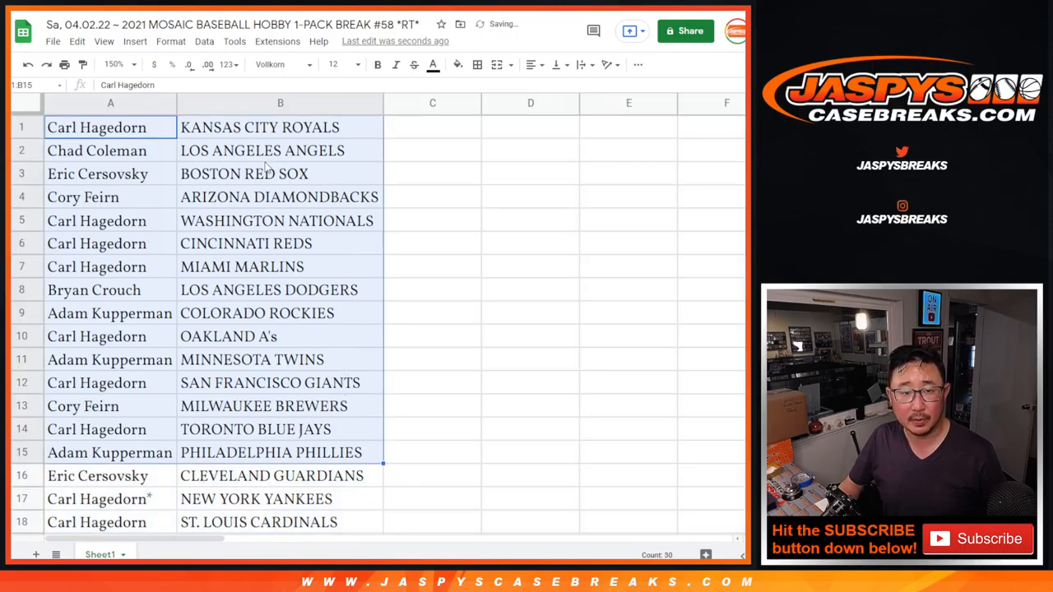
scroll("down", 3)
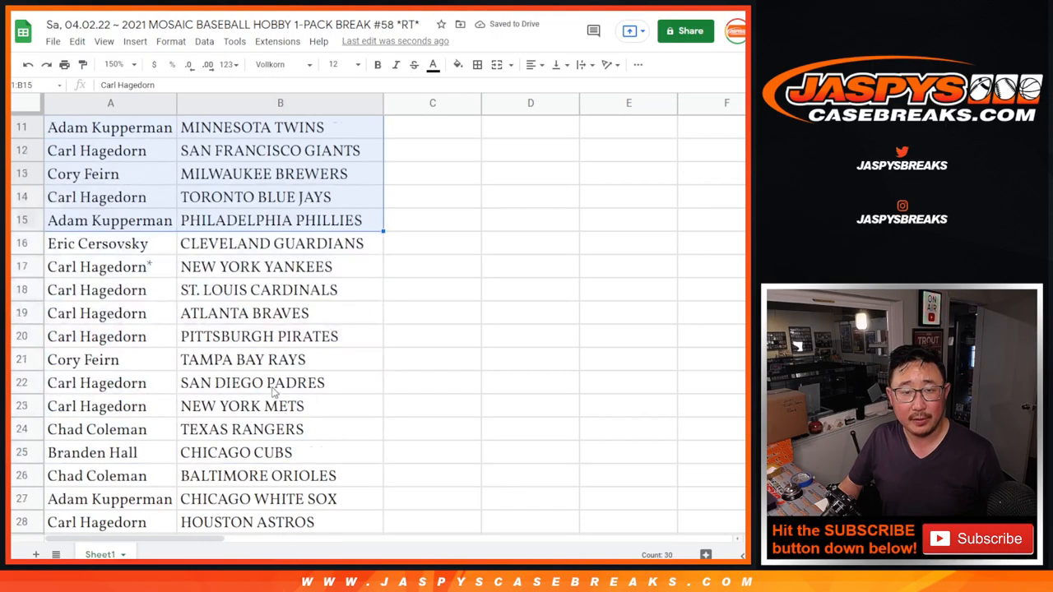
scroll("down", 3)
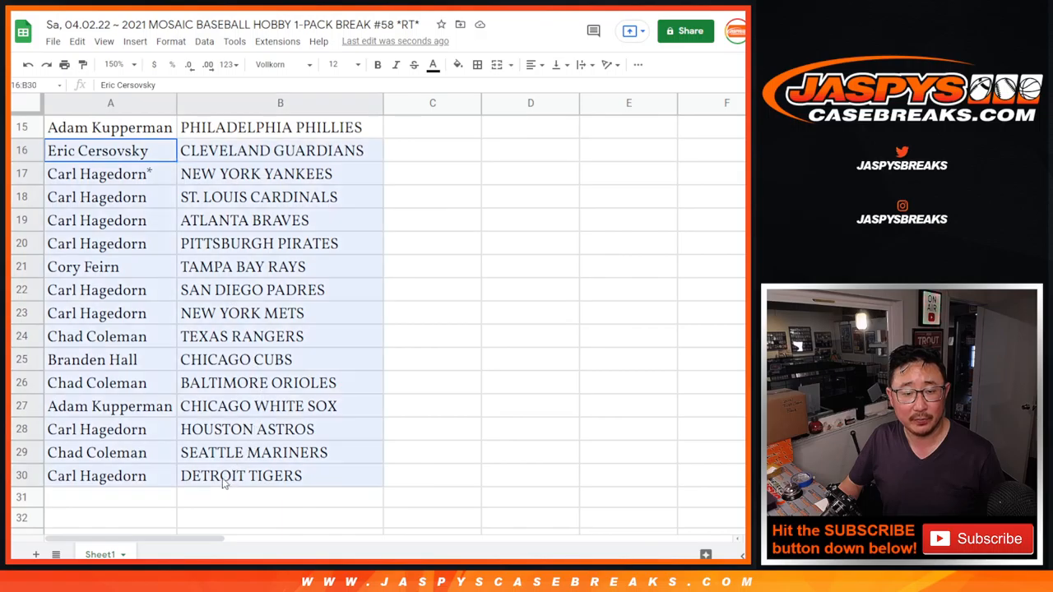
scroll("up", 3)
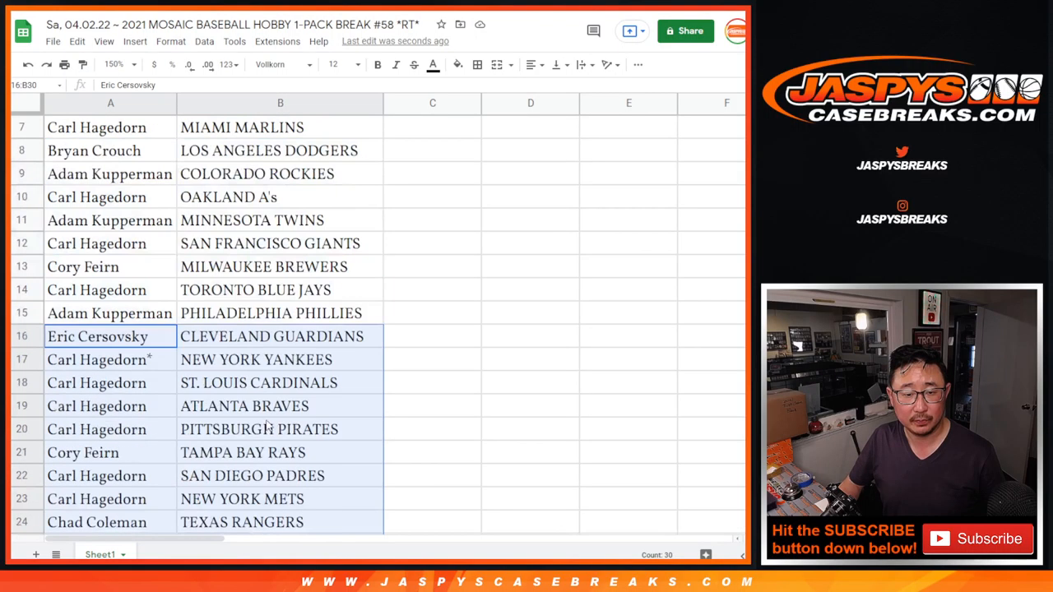
left_click(110, 64)
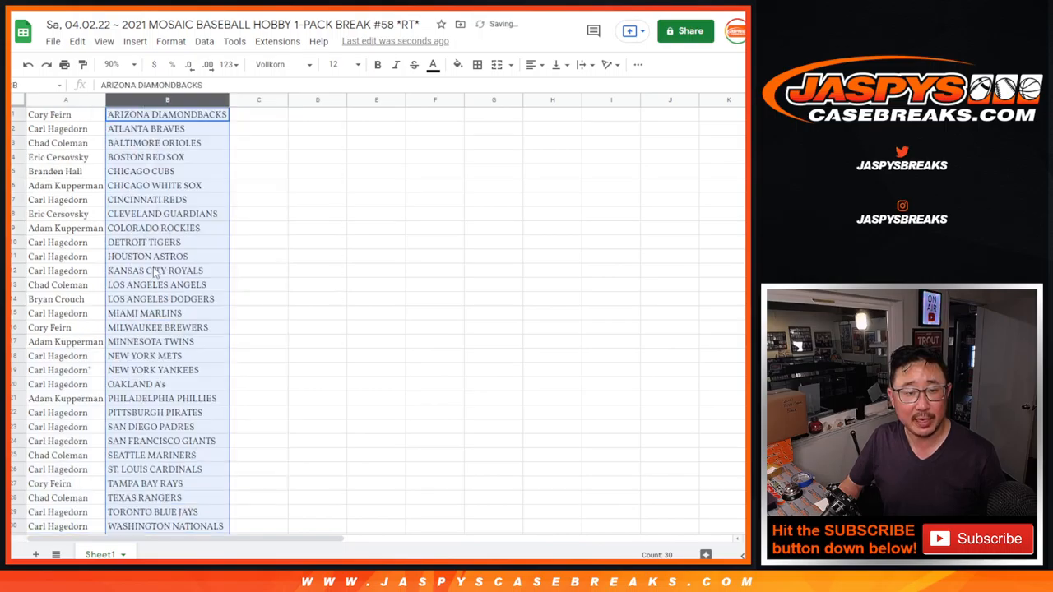
left_click(478, 64)
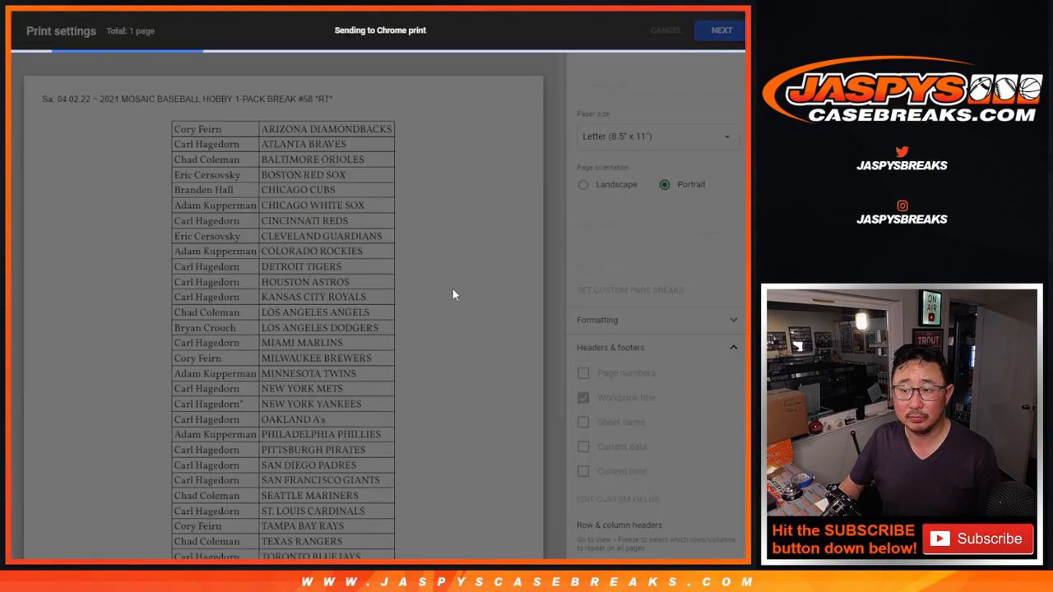
- Print the team-sorted name–team pairing list from Chrome's print dialog
left_click(721, 30)
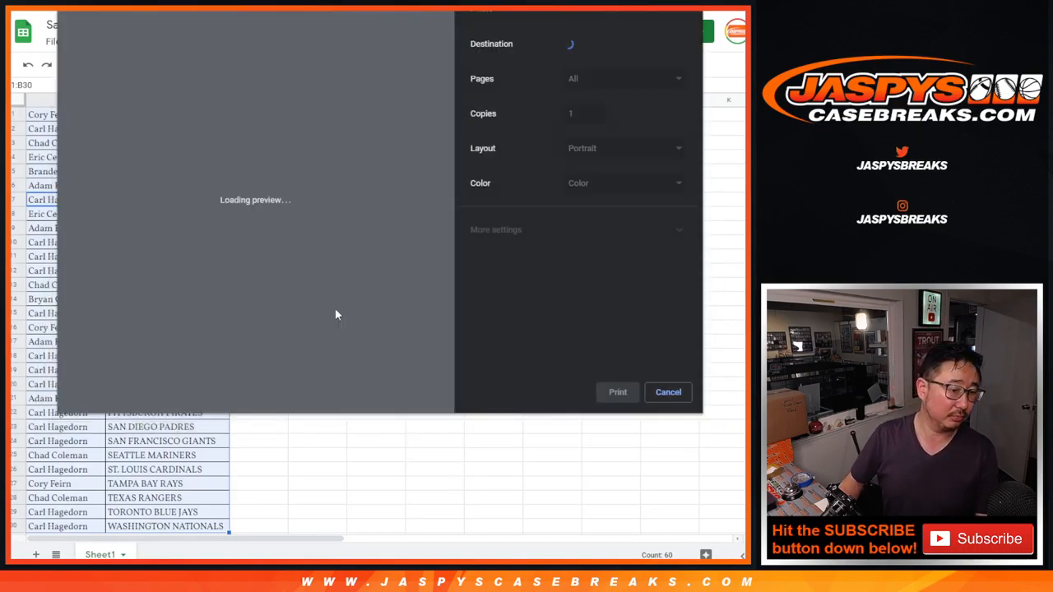
left_click(667, 391)
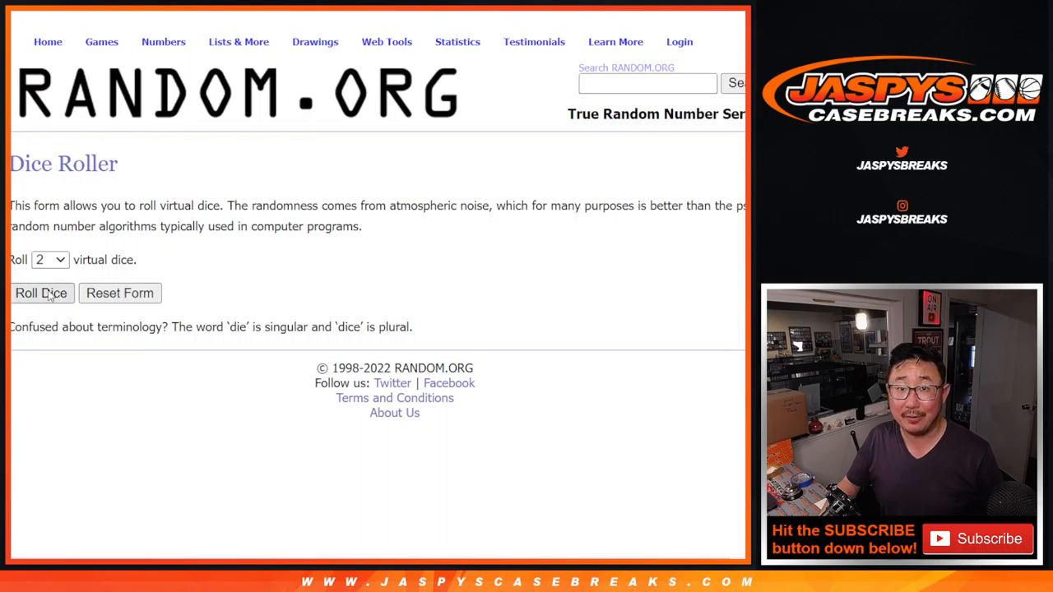
- Roll two dice, then reshuffle the names until the counter reads 7 times
left_click(41, 293)
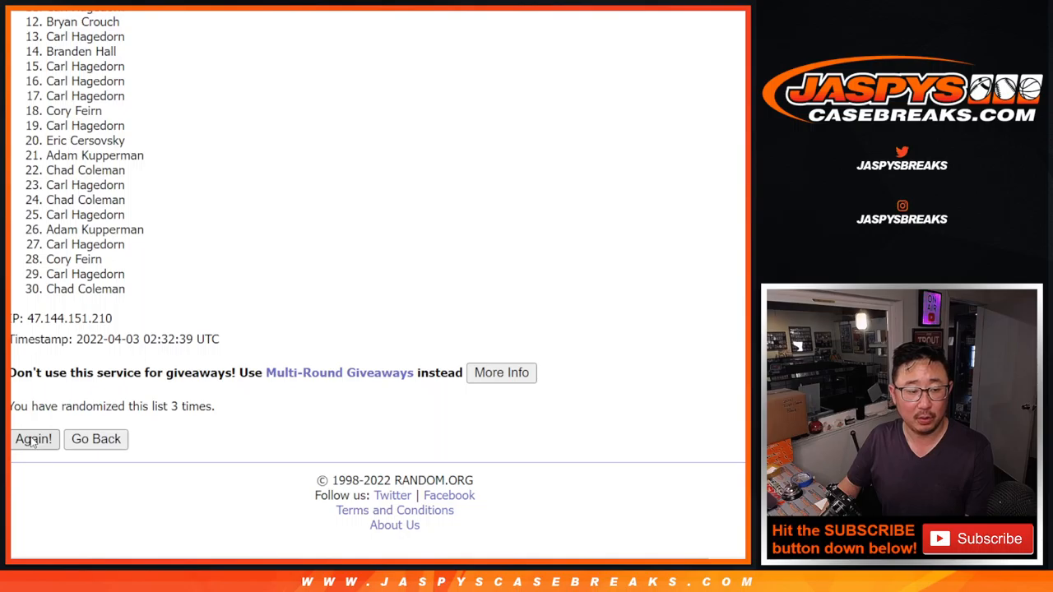
left_click(33, 439)
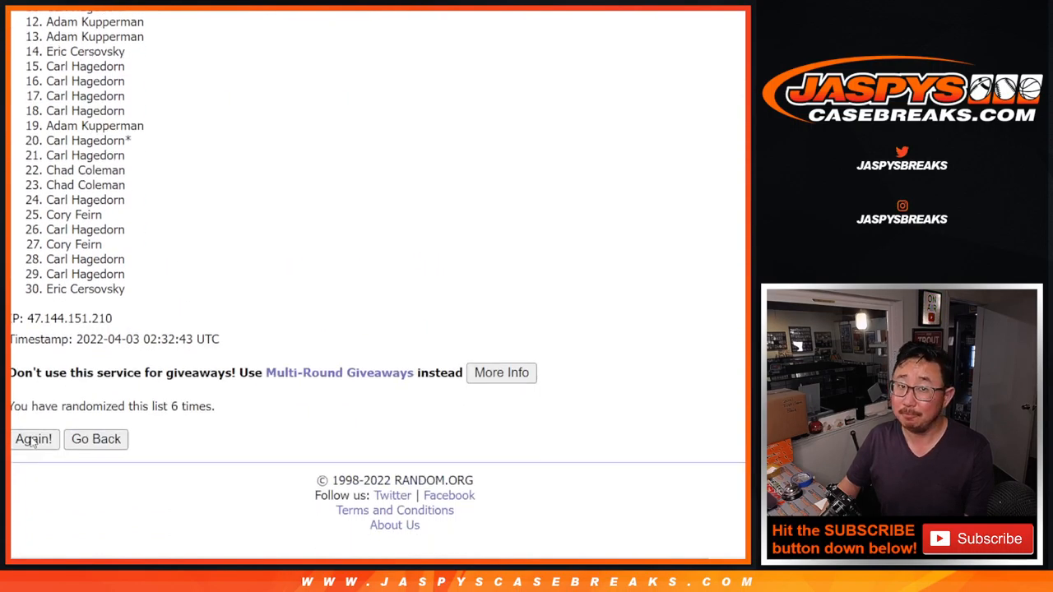
left_click(33, 439)
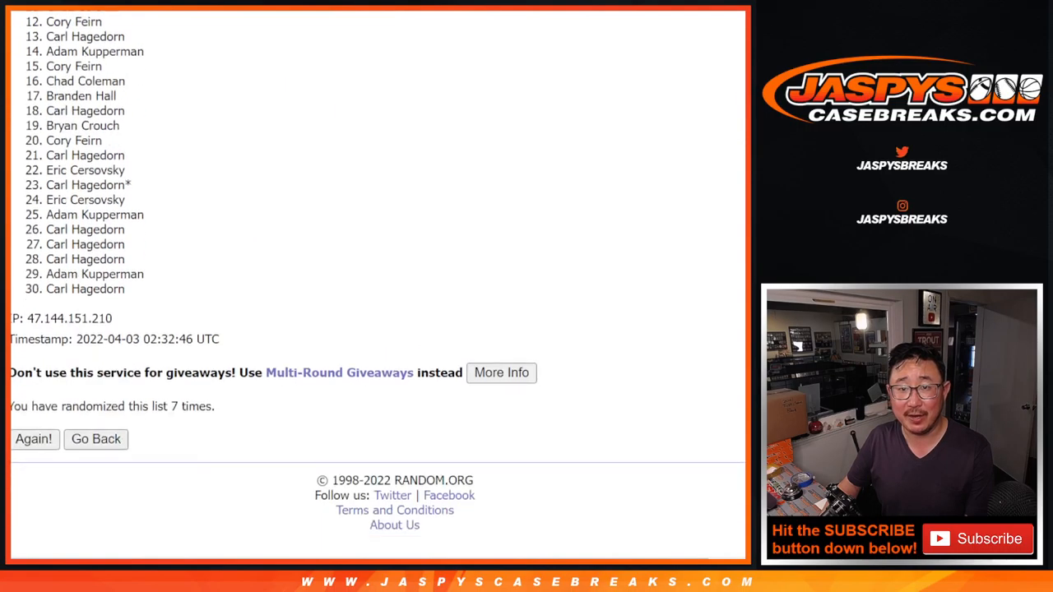
double_click(185, 407)
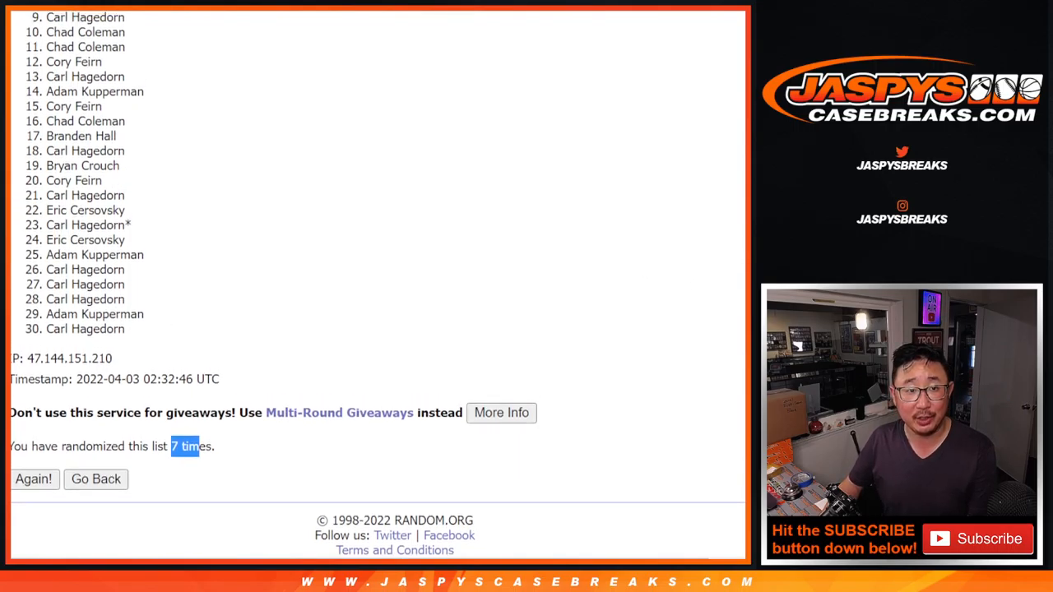
- Highlight entries 1 through 9 at the top of the final shuffled name list
scroll("up", 3)
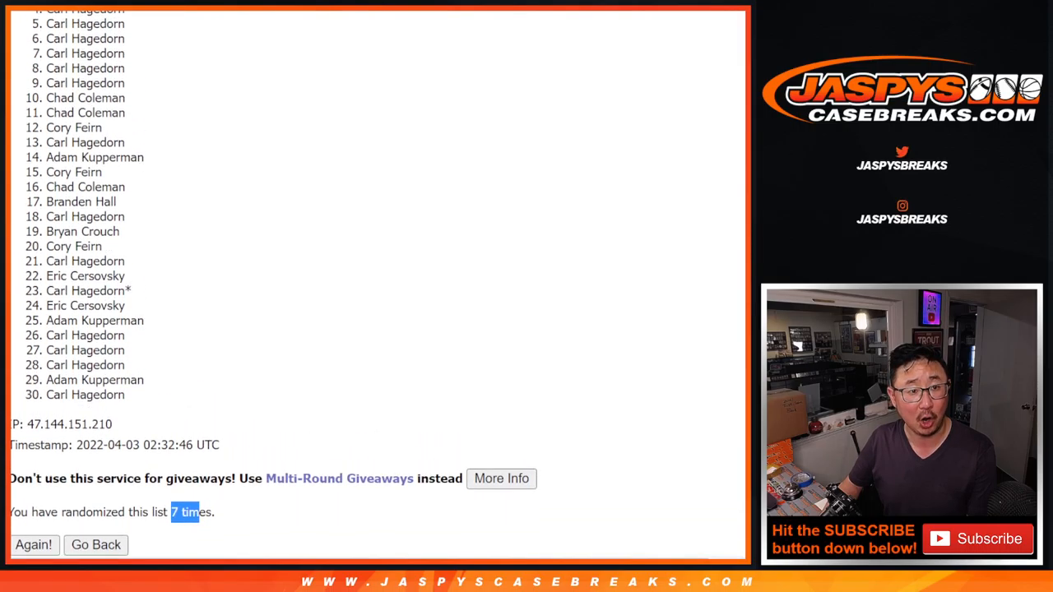
scroll("up", 3)
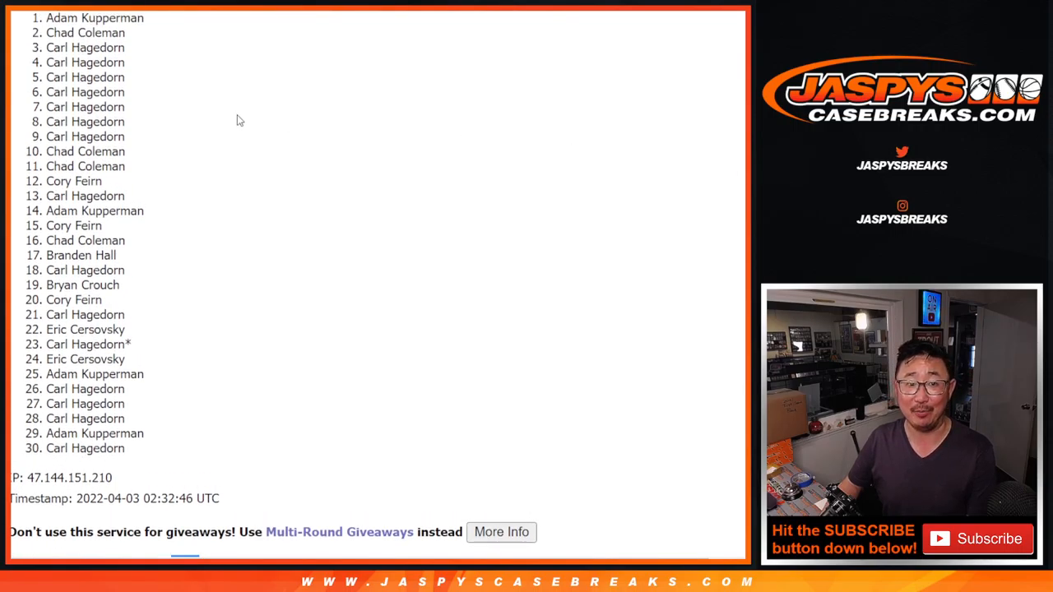
left_click_drag(49, 17, 107, 64)
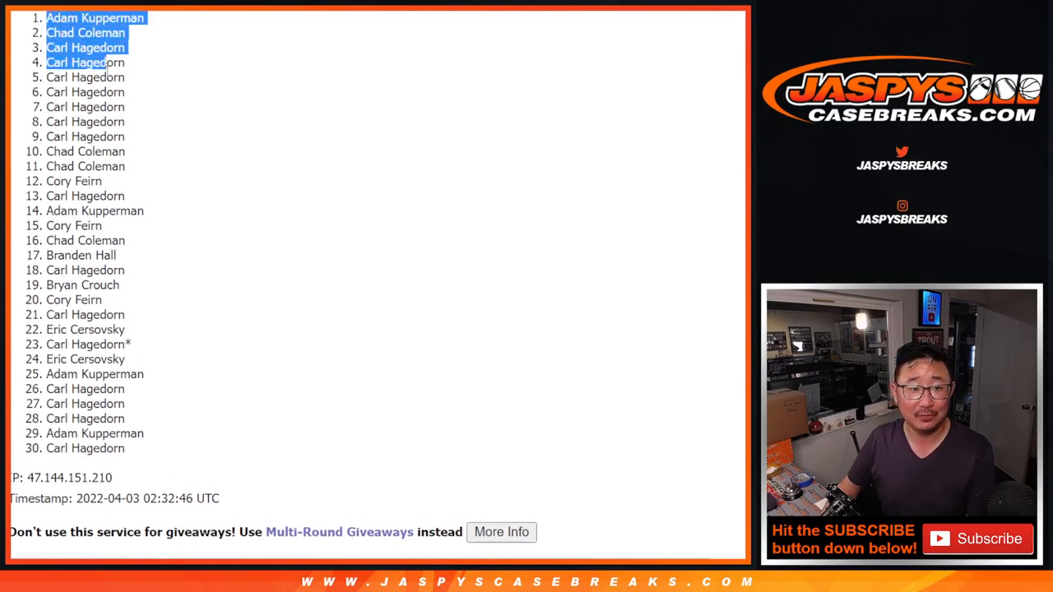
left_click_drag(86, 63, 86, 137)
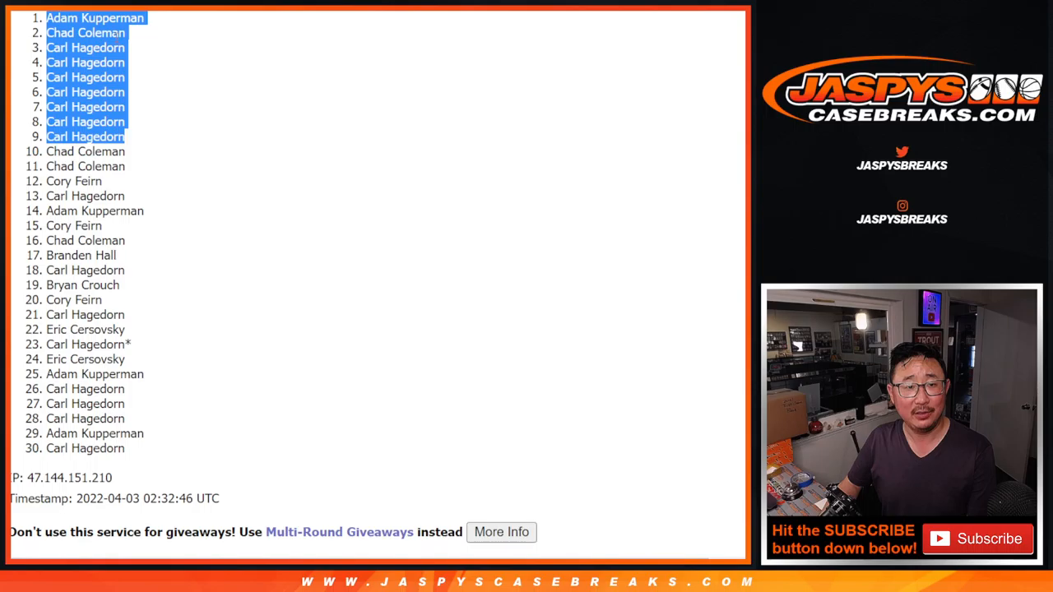
mouse_move(300, 126)
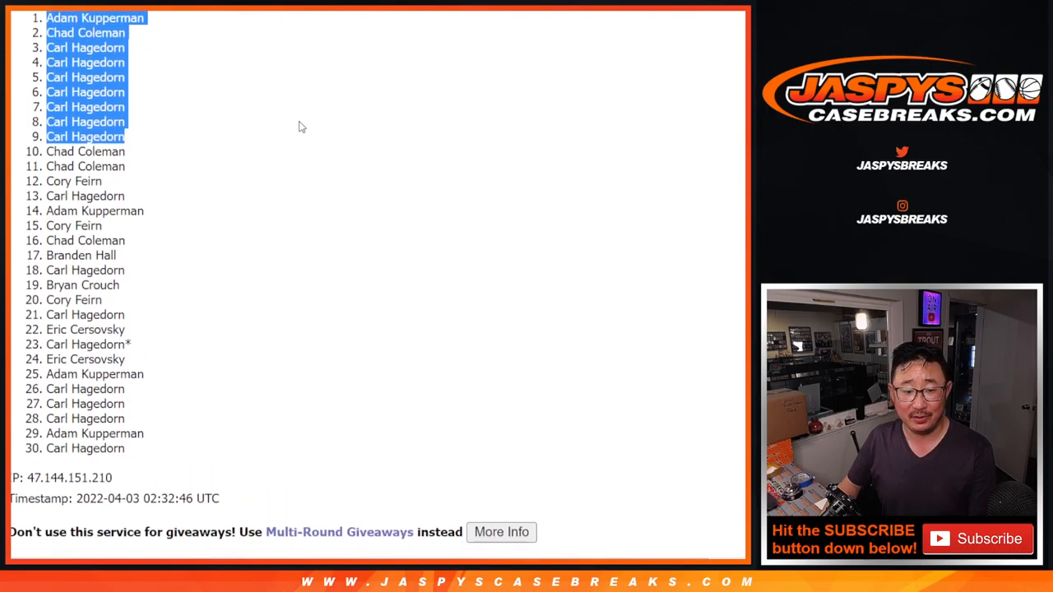
scroll("up", 3)
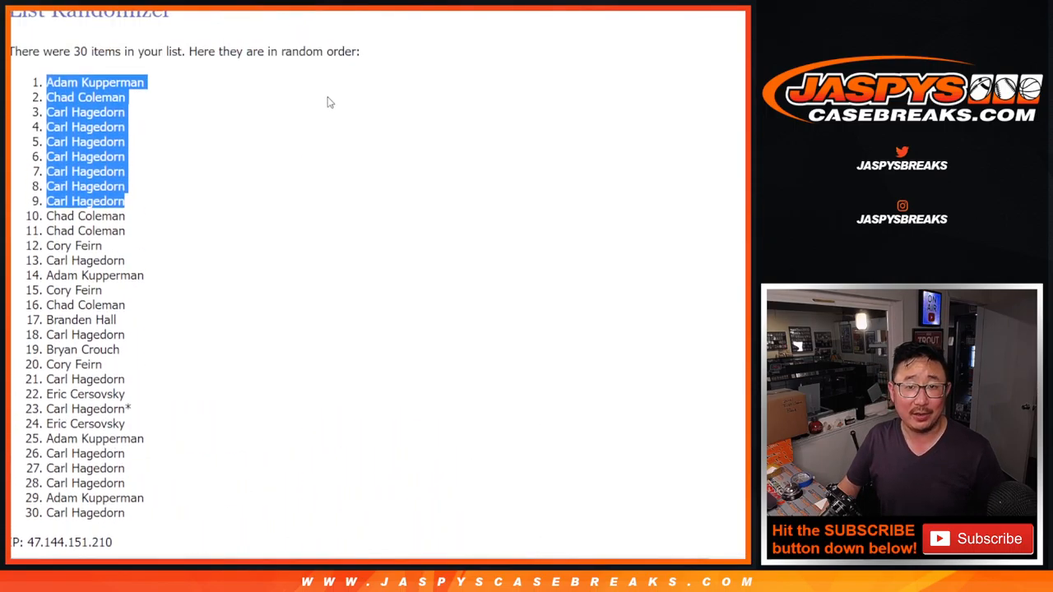
mouse_move(266, 140)
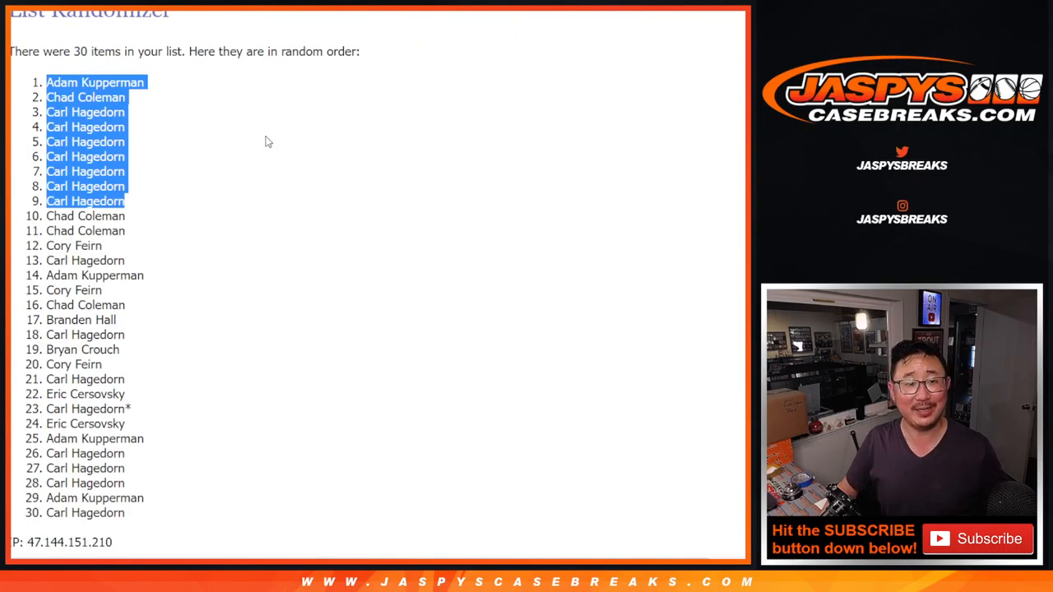
mouse_move(264, 133)
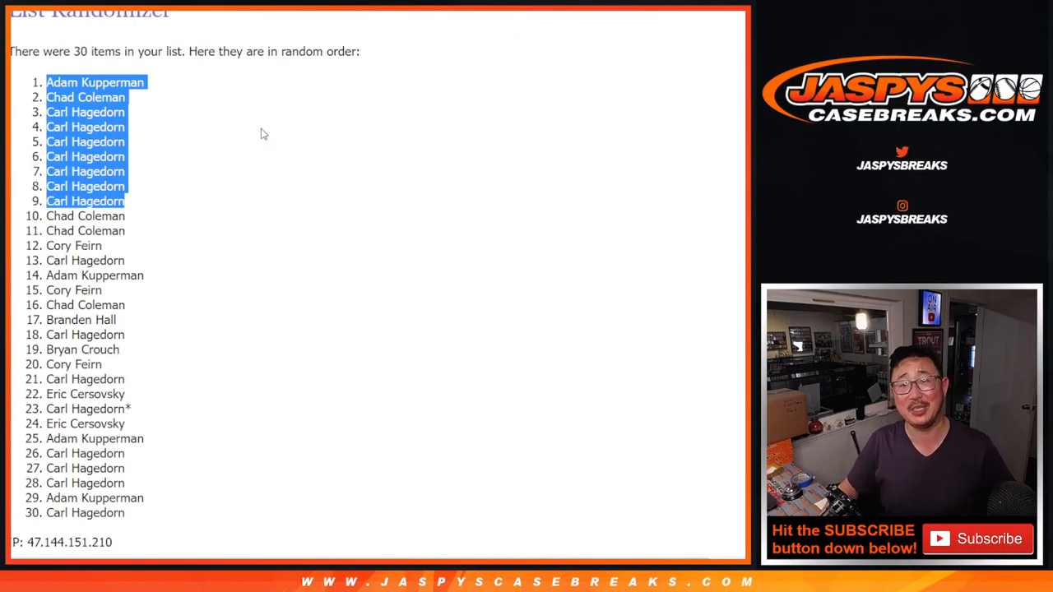